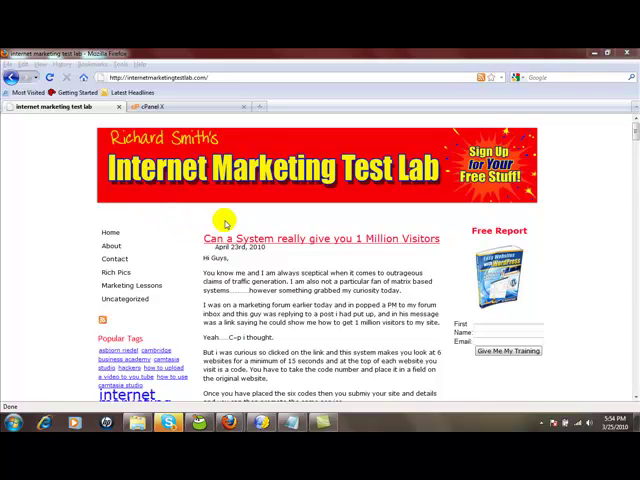
mouse_move(510, 220)
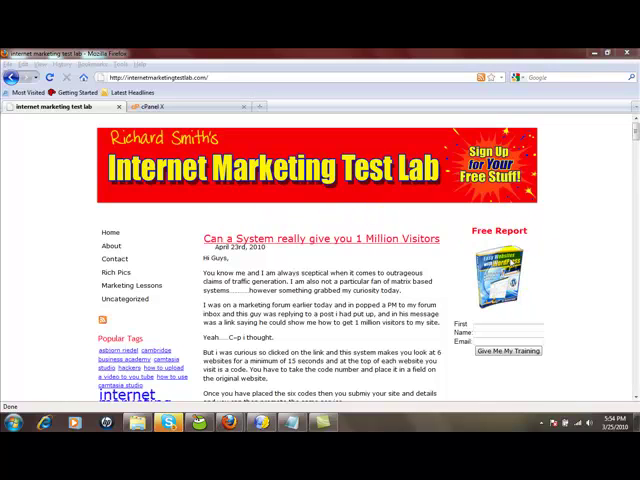
mouse_move(520, 256)
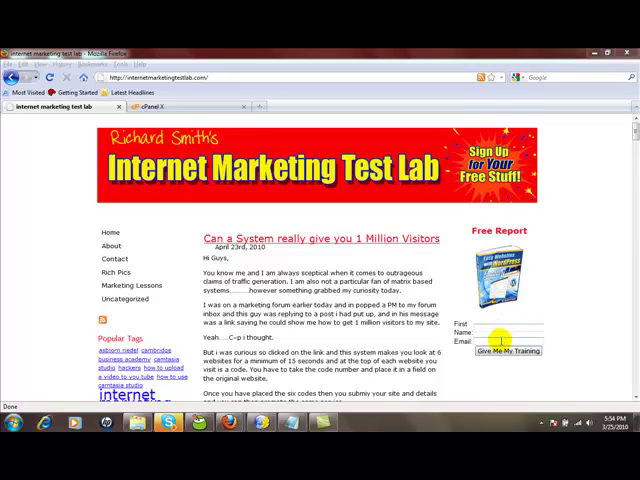
mouse_move(570, 258)
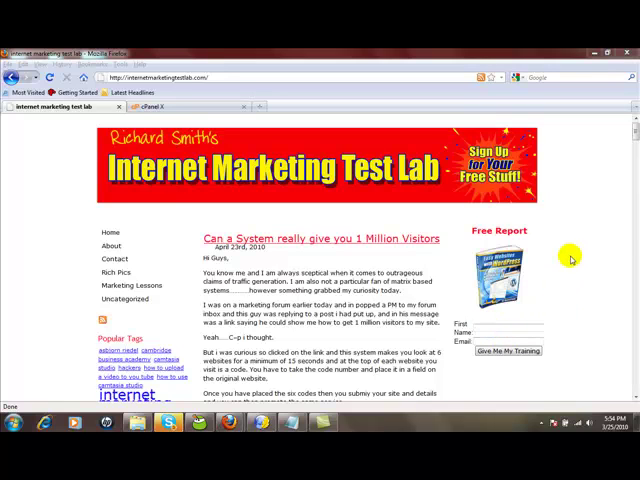
mouse_move(560, 282)
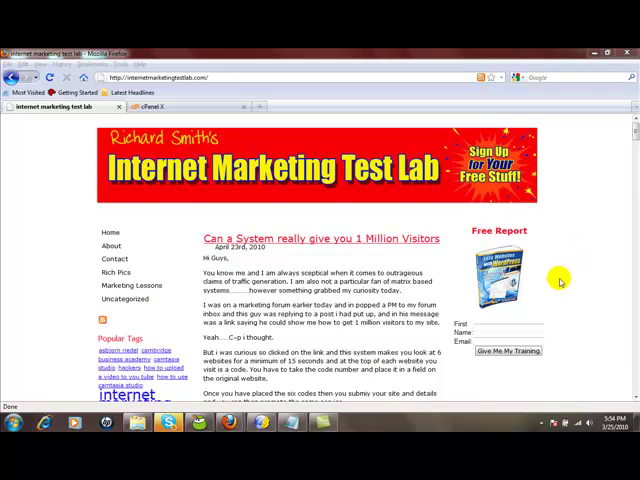
mouse_move(562, 284)
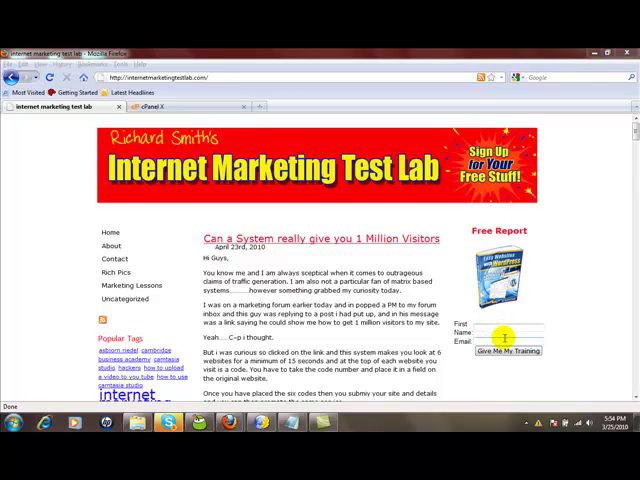
mouse_move(552, 272)
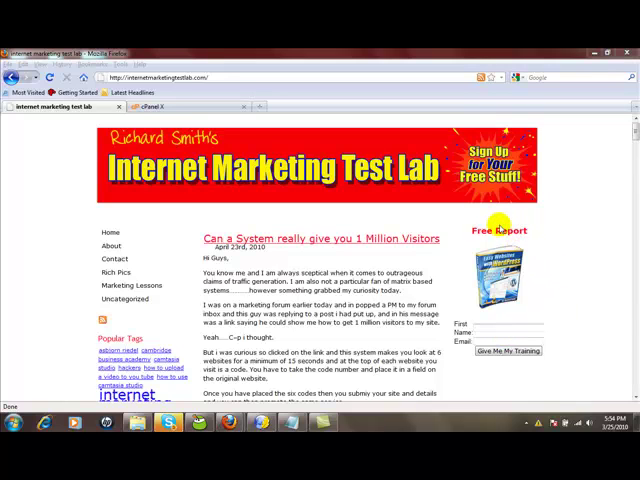
mouse_move(456, 236)
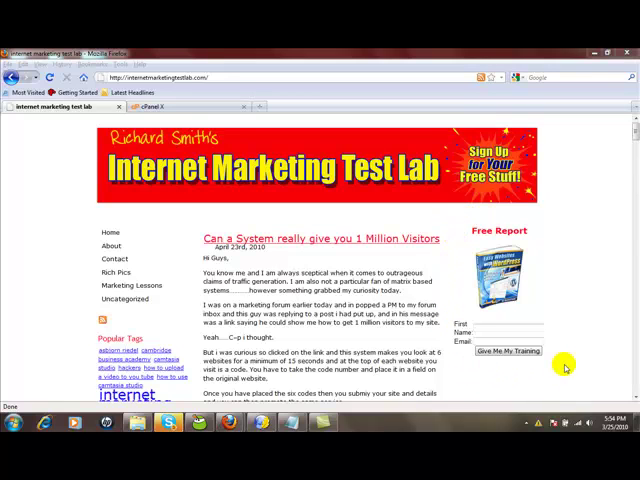
mouse_move(488, 218)
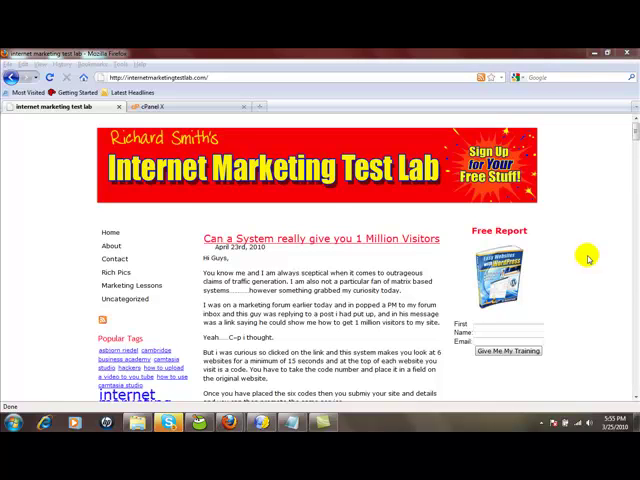
mouse_move(580, 280)
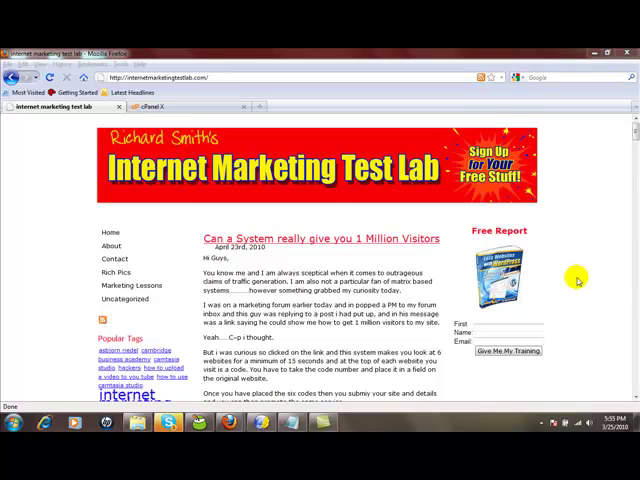
mouse_move(558, 262)
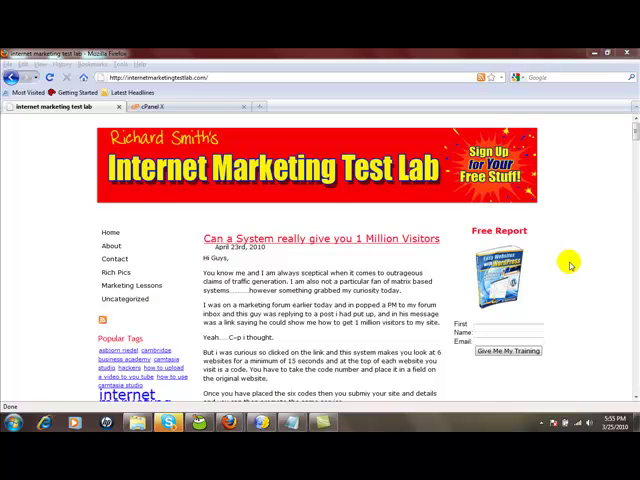
mouse_move(558, 268)
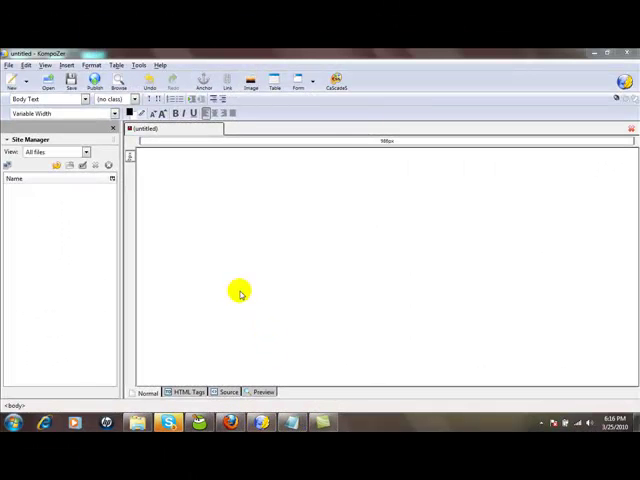
mouse_move(200, 202)
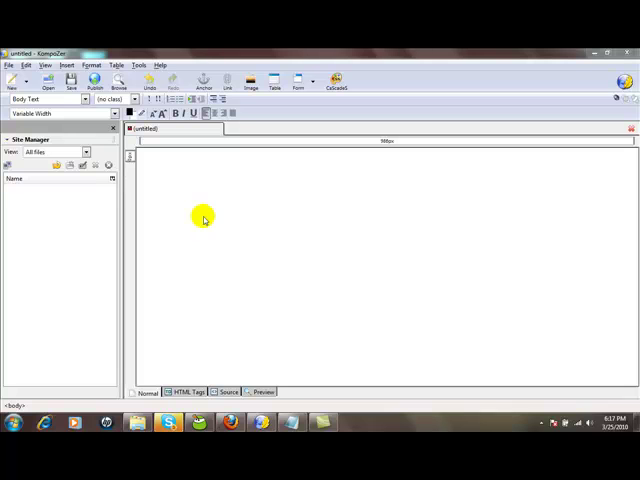
mouse_move(162, 172)
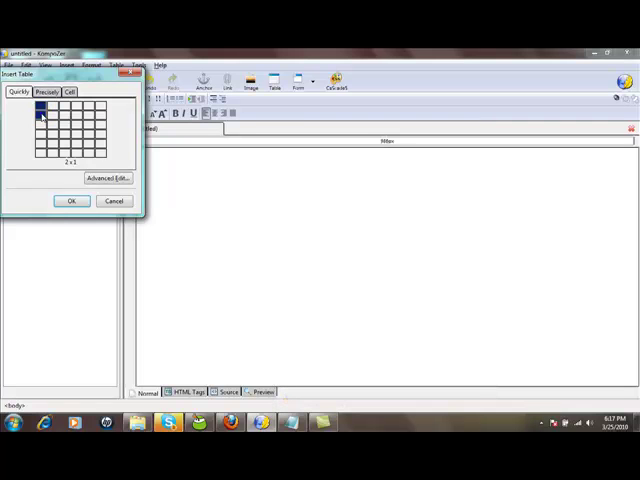
Step: Insert a two-row, one-column table and bring up its whole-table settings
left_click(72, 200)
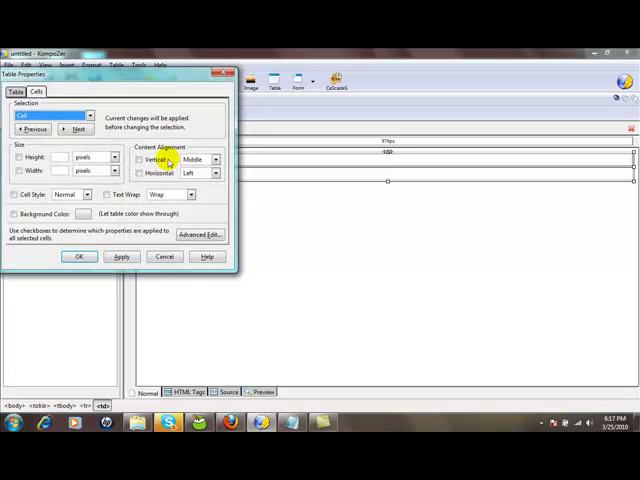
left_click(16, 92)
type("300")
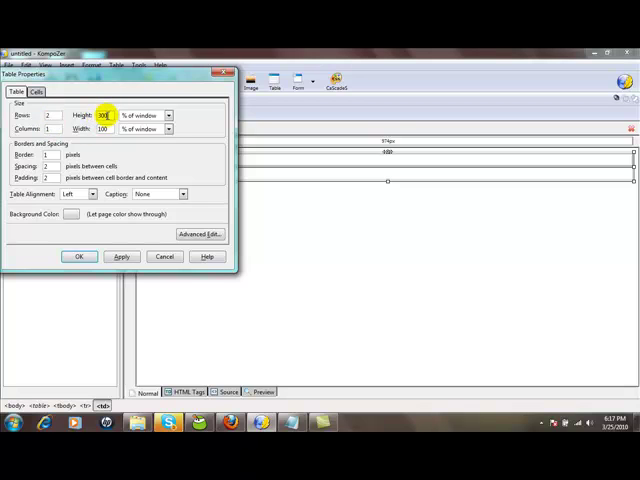
Step: Size the table 140 pixels wide by 300 pixels high and apply
left_click(100, 128)
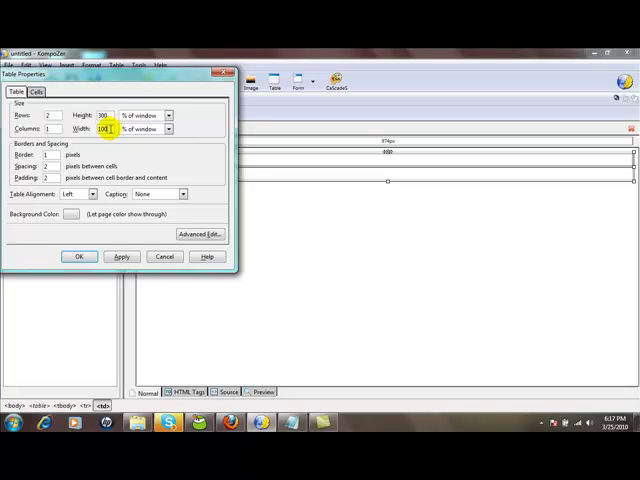
type("140")
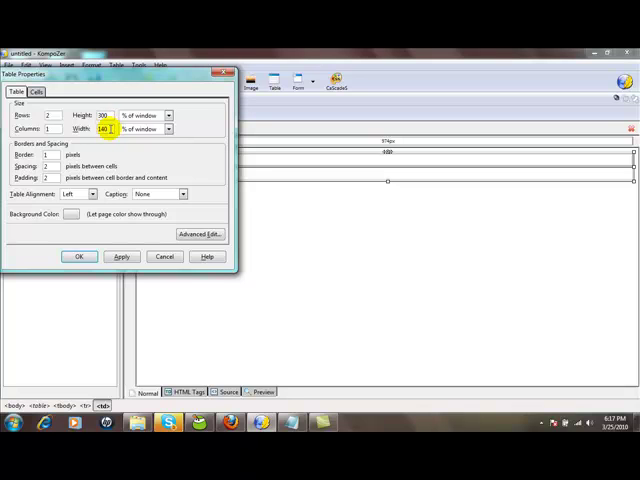
left_click(164, 116)
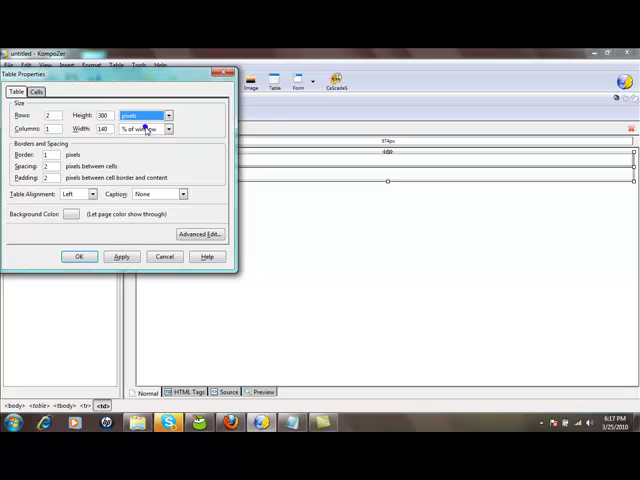
left_click(150, 128)
type("0")
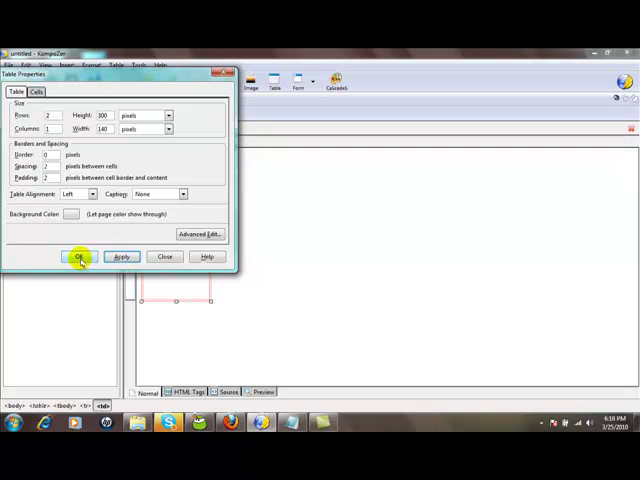
left_click(80, 256)
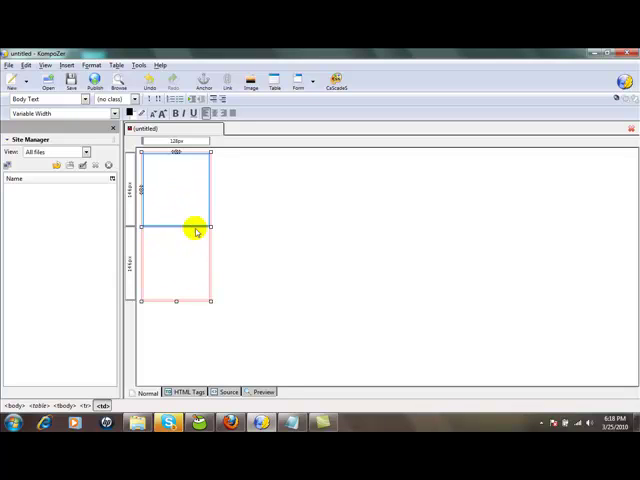
mouse_move(176, 264)
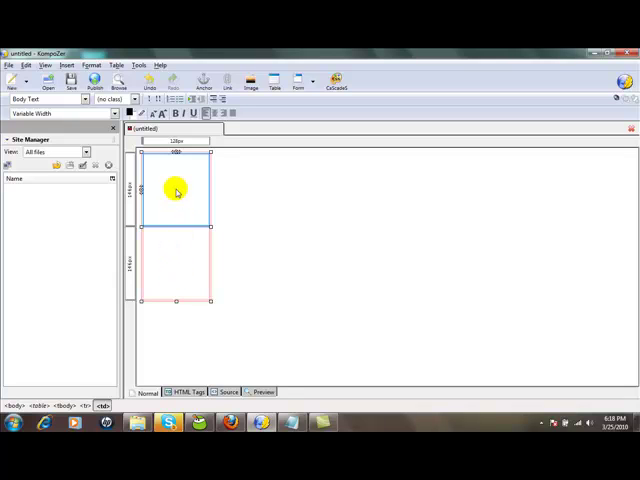
mouse_move(188, 236)
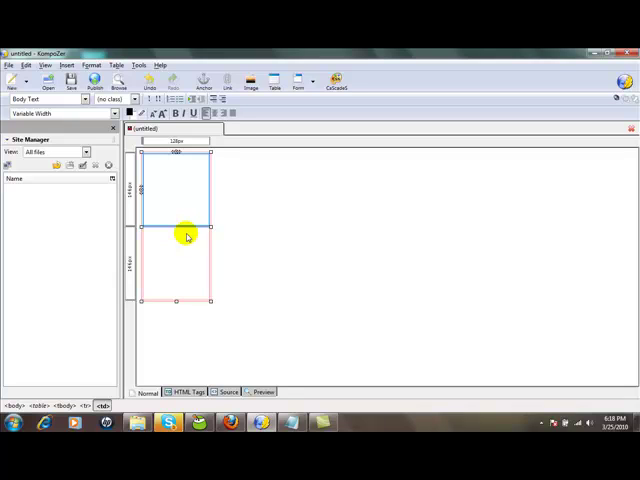
mouse_move(176, 208)
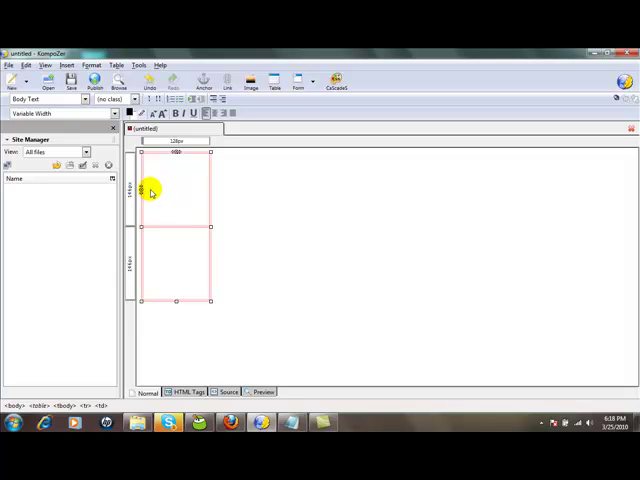
mouse_move(176, 156)
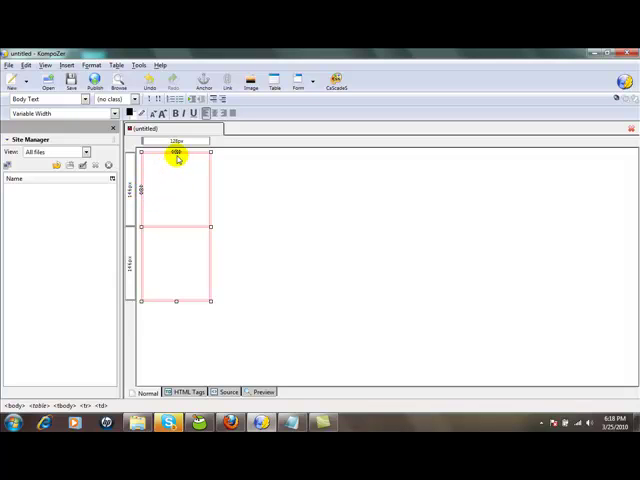
mouse_move(166, 192)
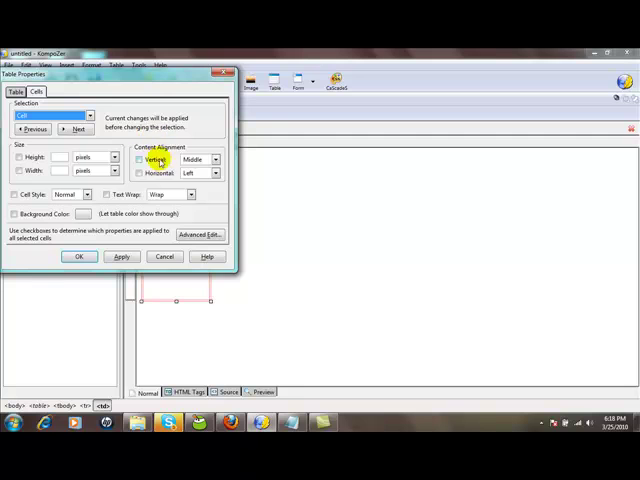
Step: Align the top cell's content to Top vertically and Center horizontally
left_click(140, 160)
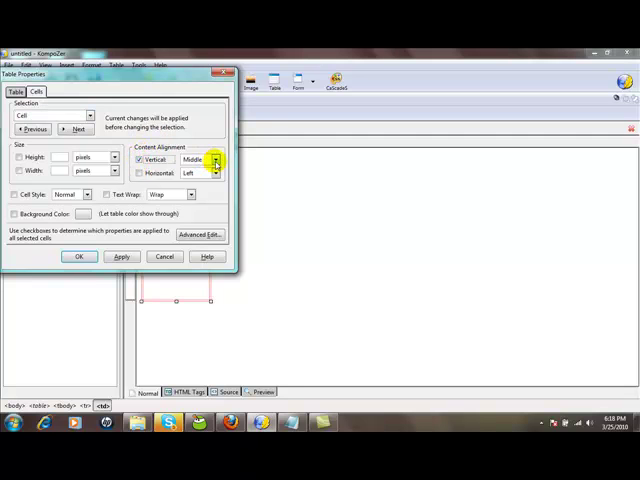
left_click(200, 160)
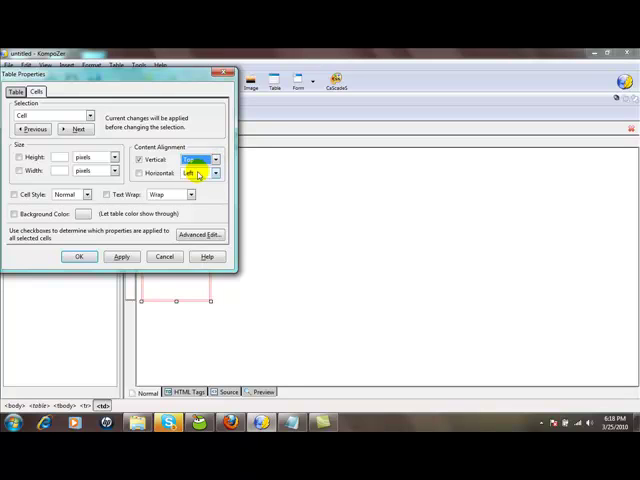
left_click(212, 160)
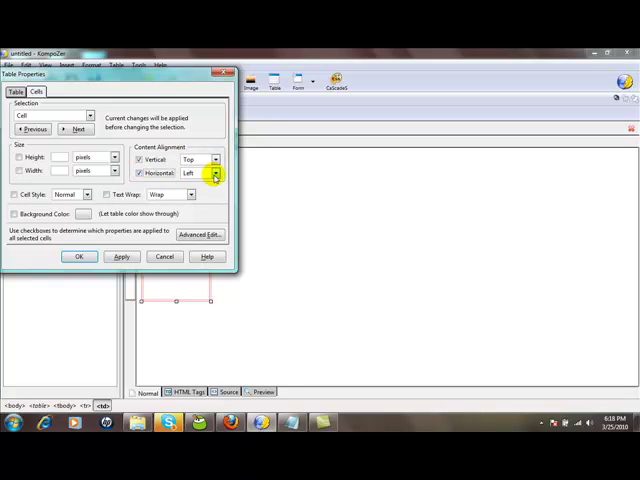
left_click(200, 172)
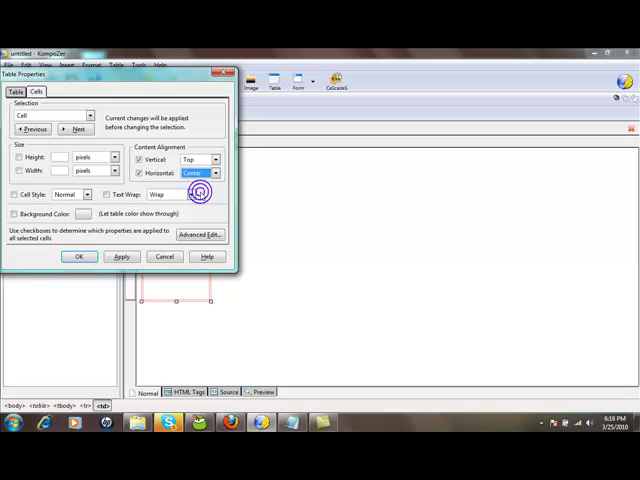
left_click(120, 256)
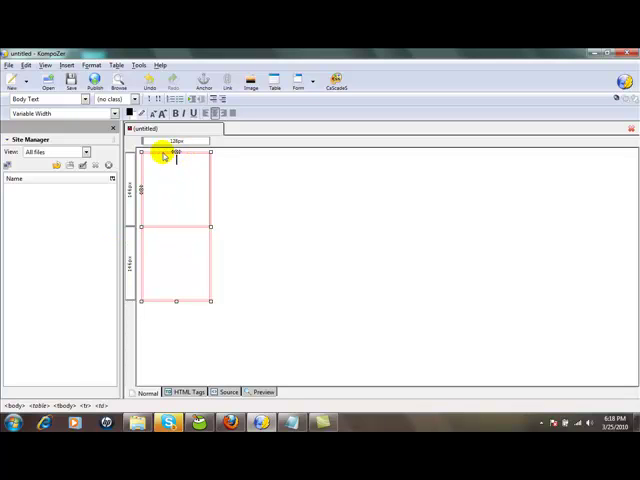
mouse_move(200, 152)
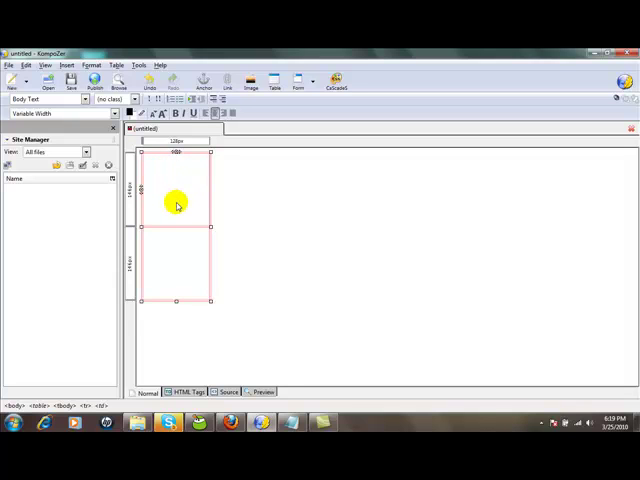
Step: Enter 'Free Report' in the top cell and look for Verdana in the font list
type("Fe")
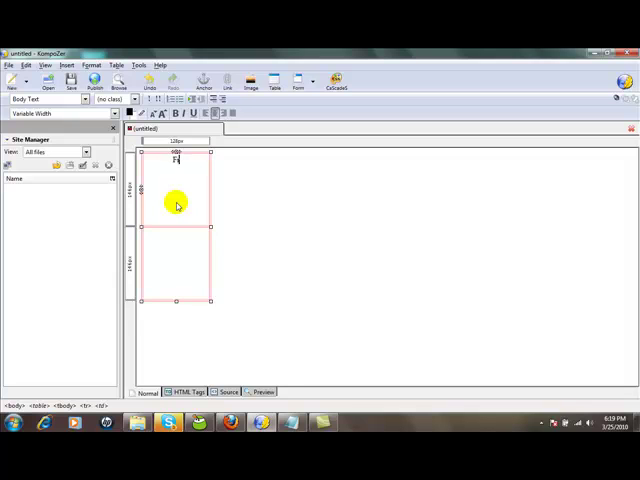
type("Free Report")
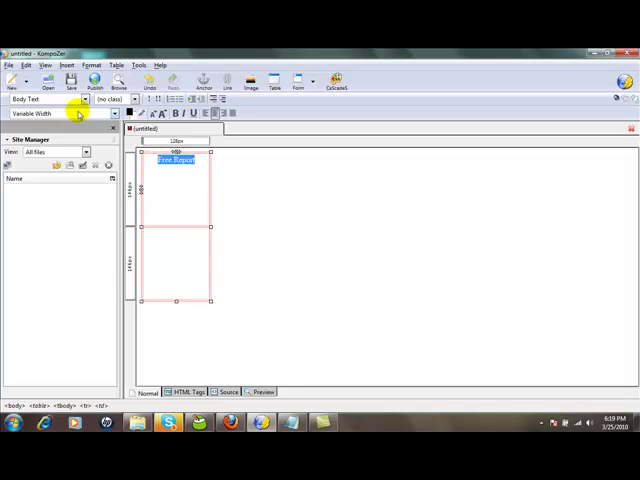
left_click(114, 112)
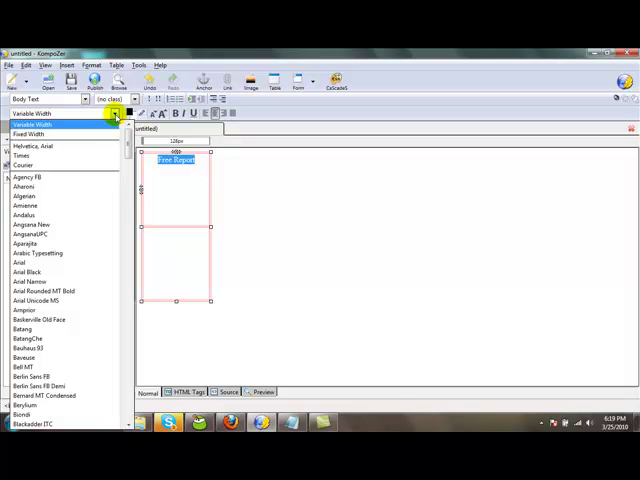
scroll("down", 3)
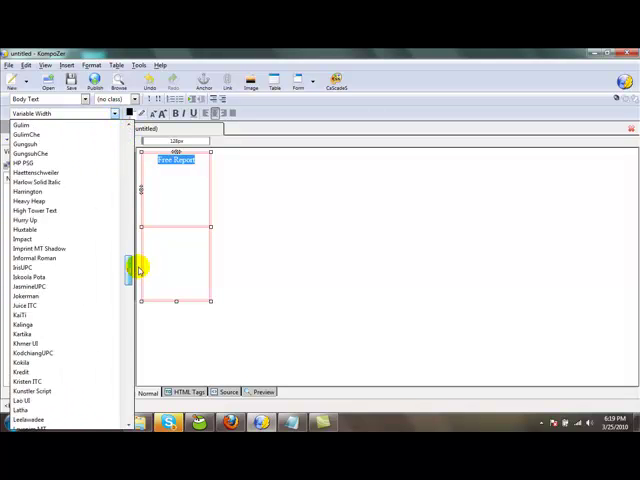
scroll("down", 3)
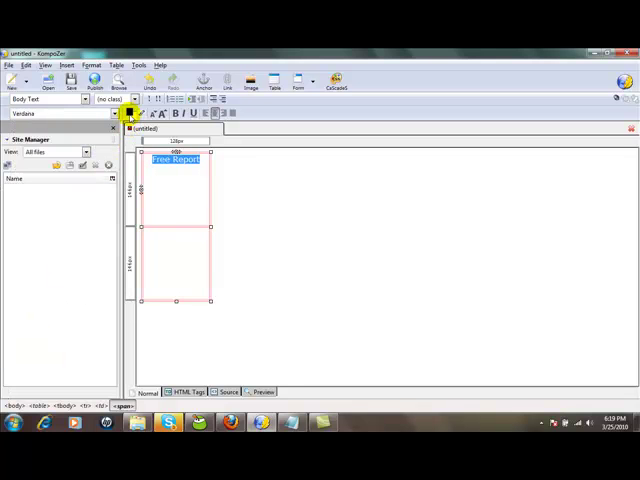
Step: Colour the 'Free Report' heading red and move into the cell below
left_click(130, 112)
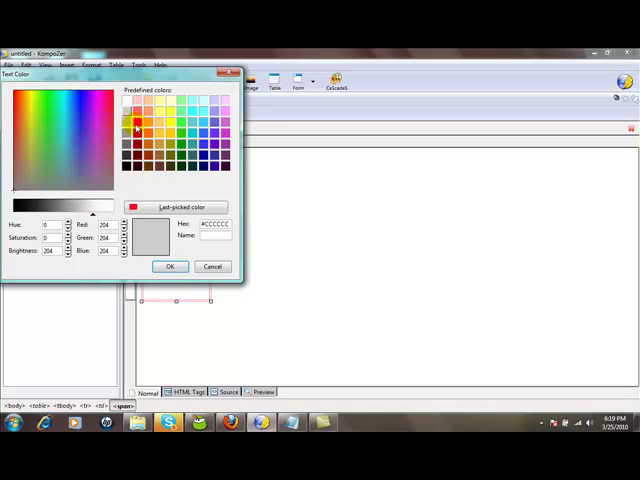
left_click(136, 120)
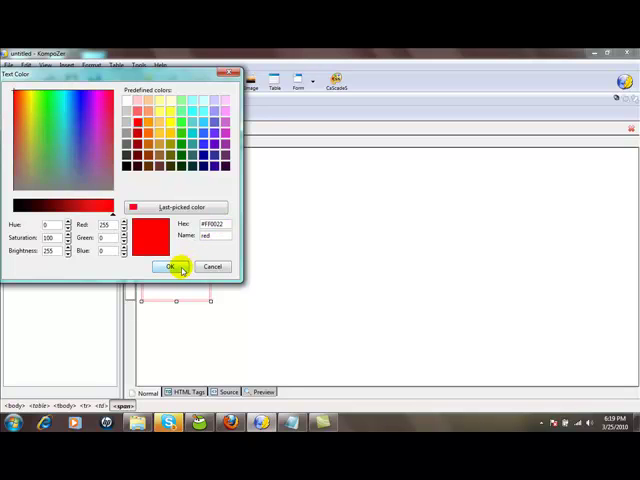
left_click(170, 268)
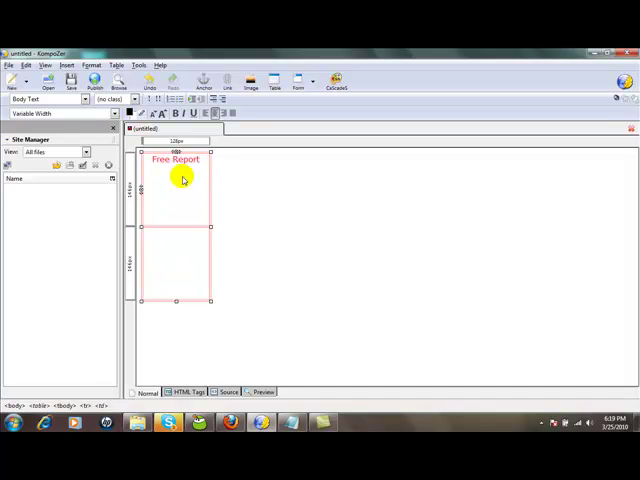
left_click(176, 168)
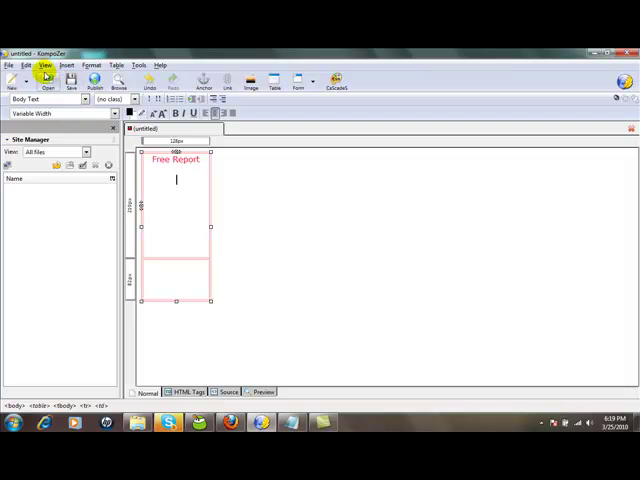
mouse_move(140, 80)
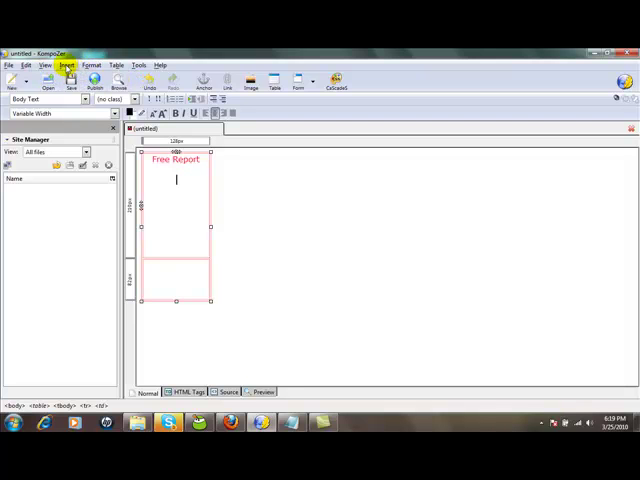
Step: Choose the ebook cover image file to insert into the middle cell
left_click(68, 64)
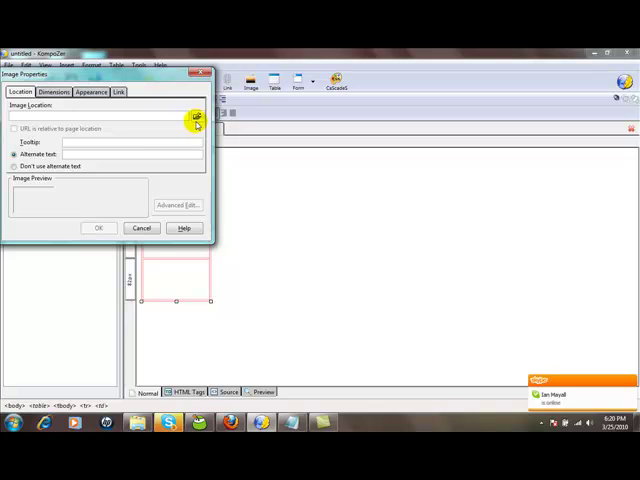
left_click(196, 118)
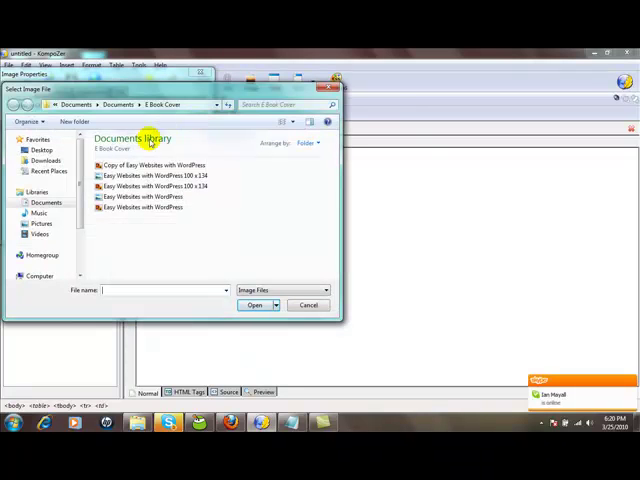
mouse_move(144, 186)
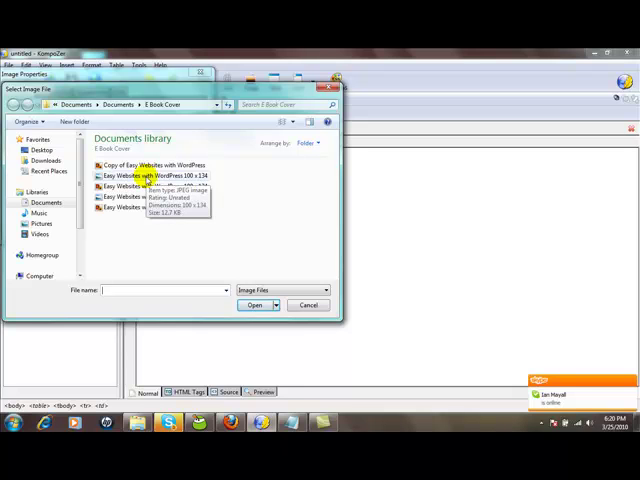
left_click(256, 304)
type("Eas")
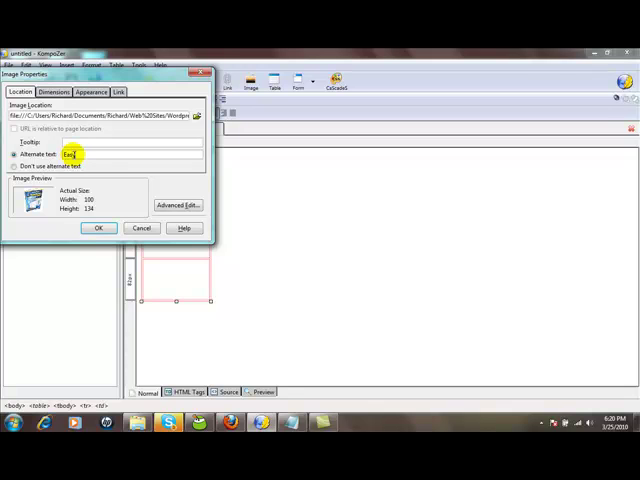
Step: Give the image alternate text 'Easy Websites with Wordpress' and insert it
type("Websites with")
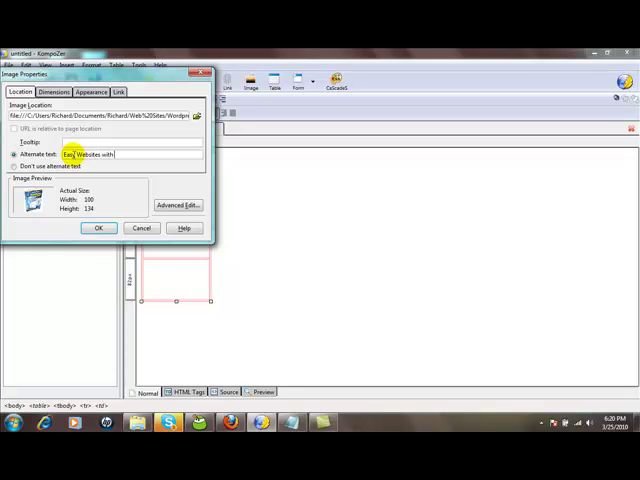
type("Wordpress")
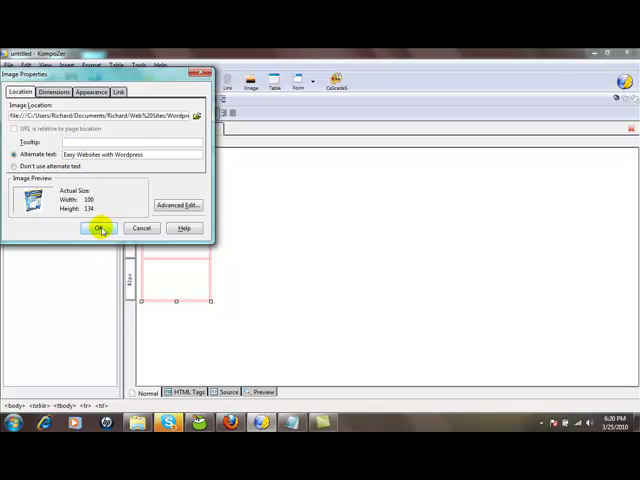
left_click(100, 228)
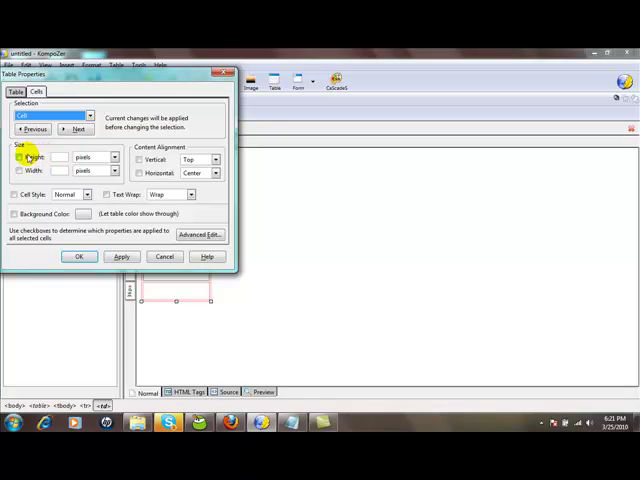
Step: Align the bottom cell's content to the top with horizontal alignment set
left_click(18, 156)
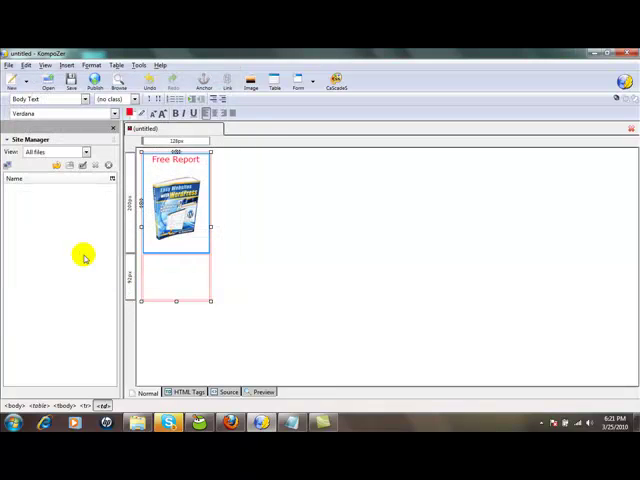
mouse_move(230, 284)
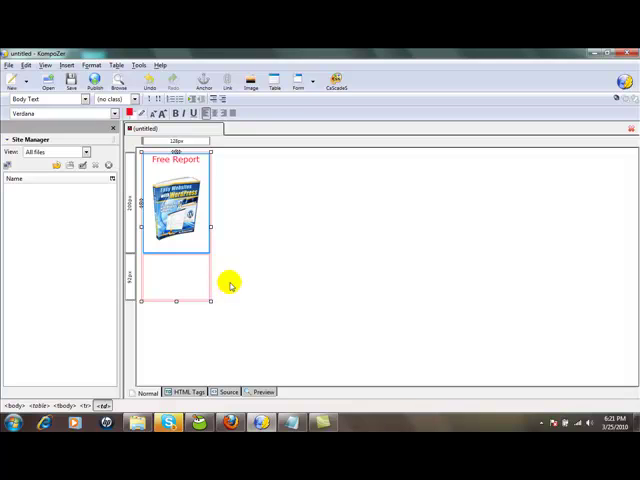
mouse_move(176, 272)
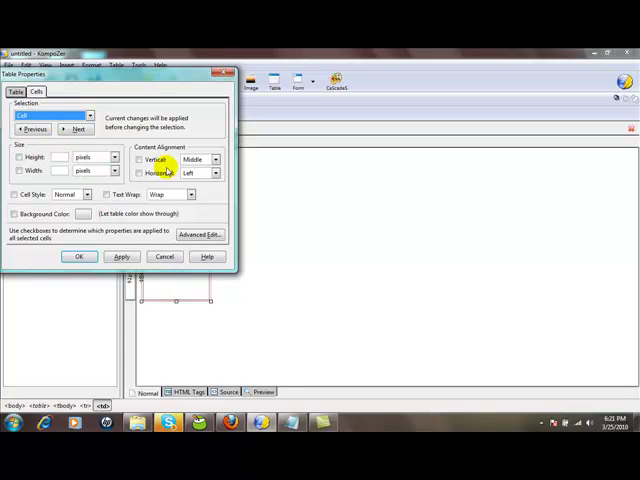
left_click(140, 160)
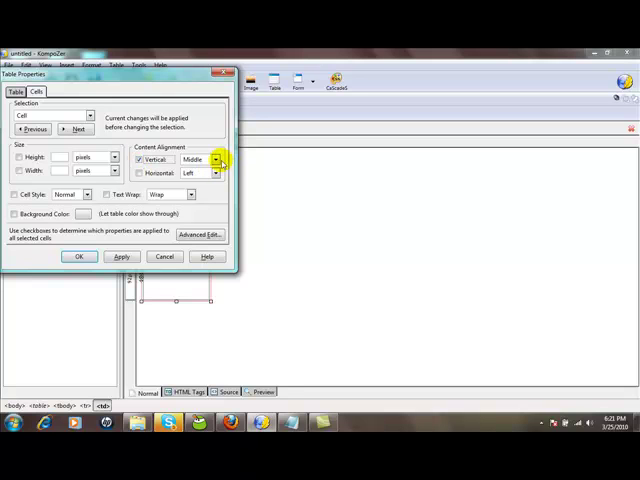
left_click(214, 160)
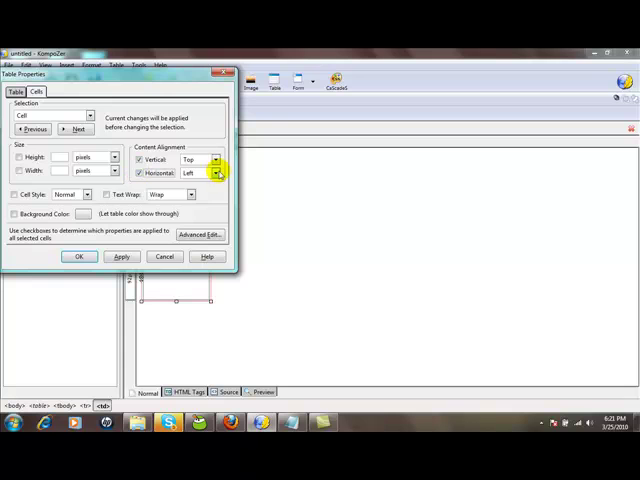
left_click(214, 172)
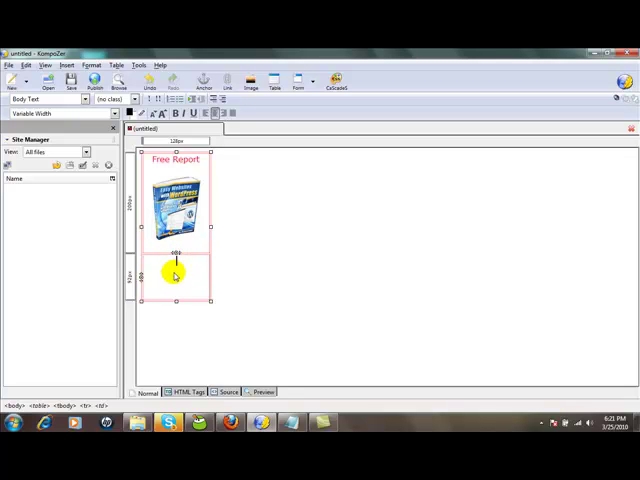
mouse_move(178, 276)
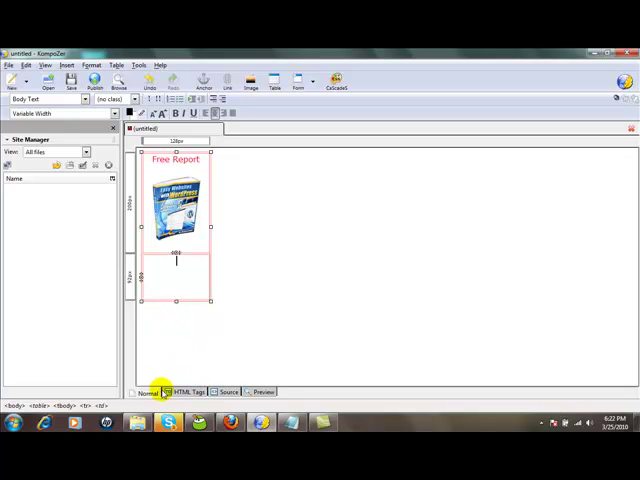
mouse_move(148, 392)
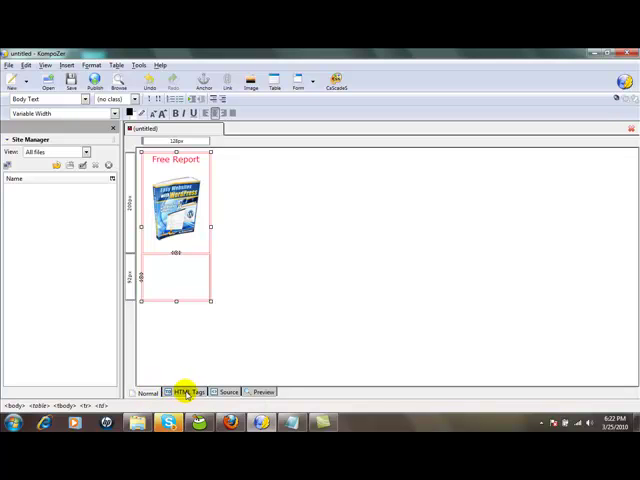
mouse_move(184, 392)
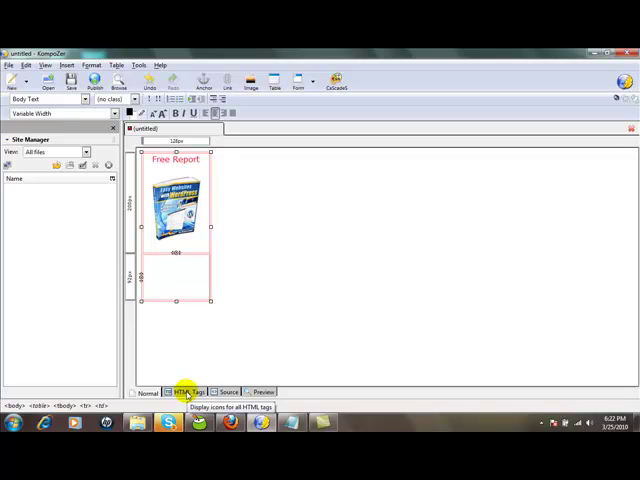
Step: Switch the page to HTML Tags view, then to its HTML source
left_click(188, 392)
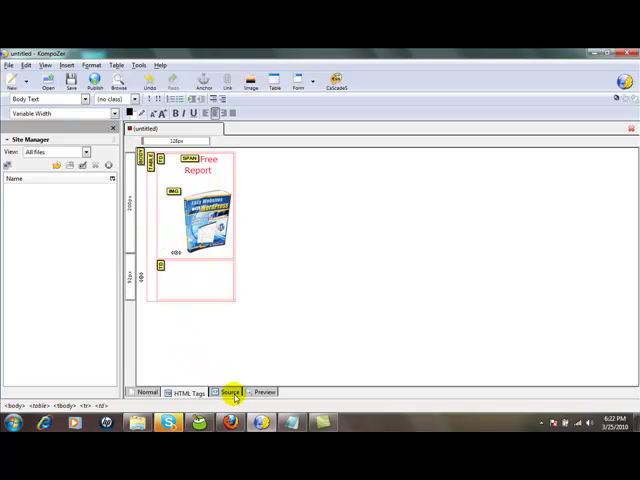
left_click(228, 392)
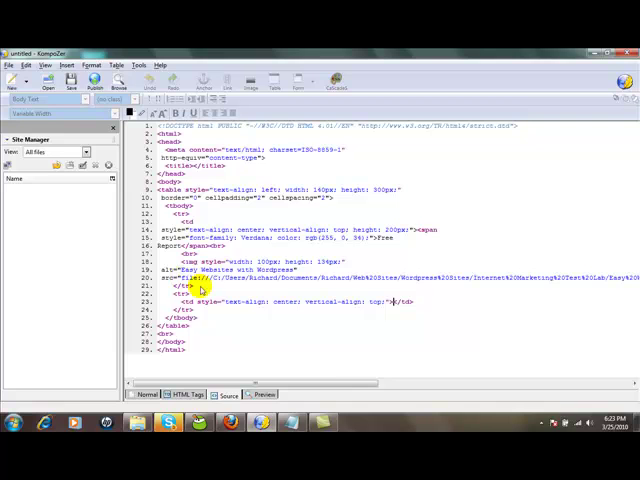
mouse_move(392, 308)
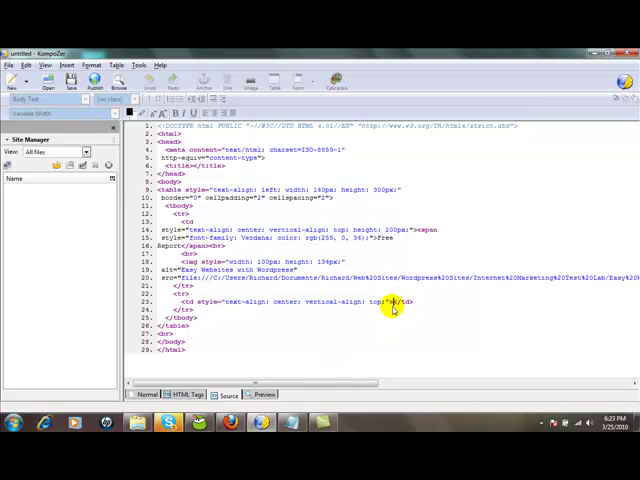
mouse_move(310, 312)
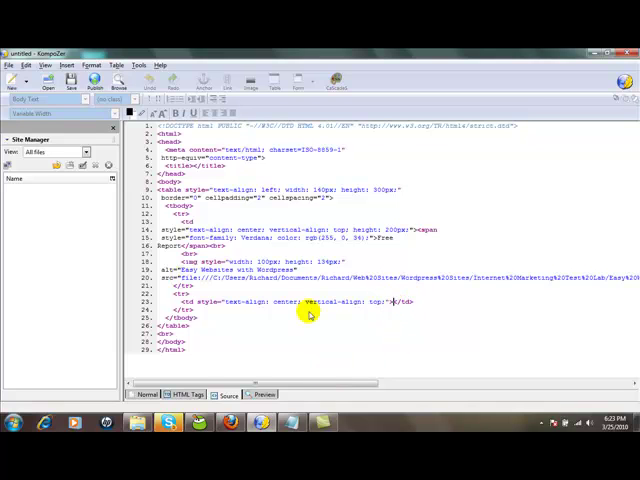
Step: Check the page briefly, return to source and bring up edit options in the bottom td
left_click(146, 392)
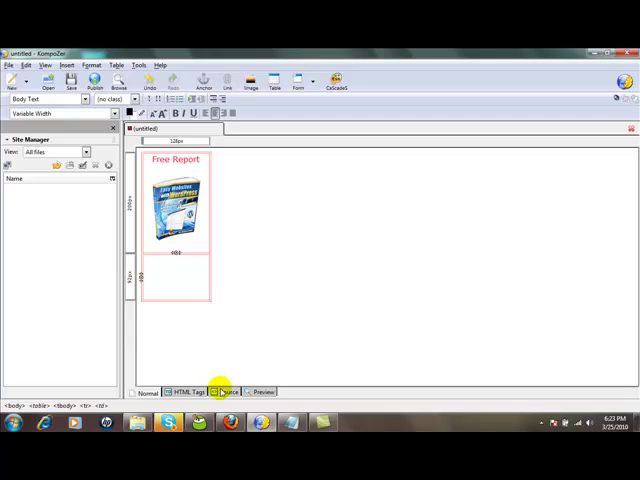
left_click(228, 392)
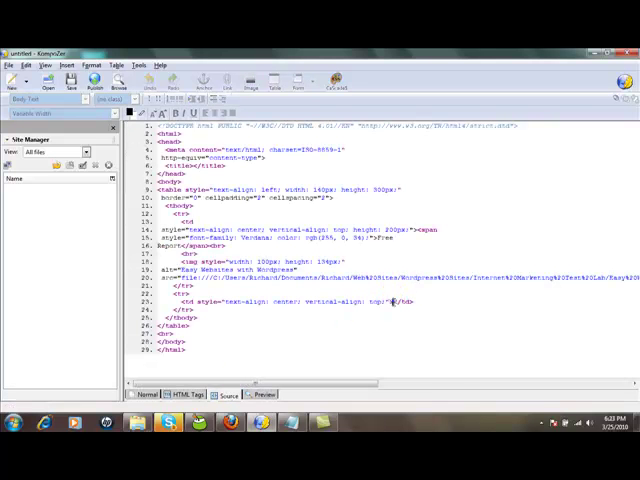
right_click(396, 300)
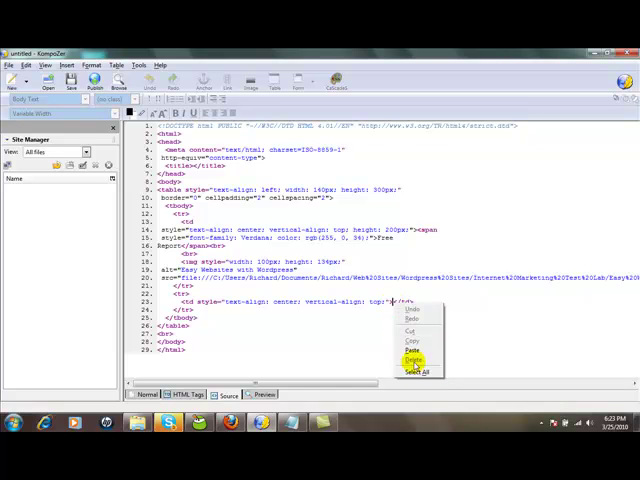
mouse_move(366, 346)
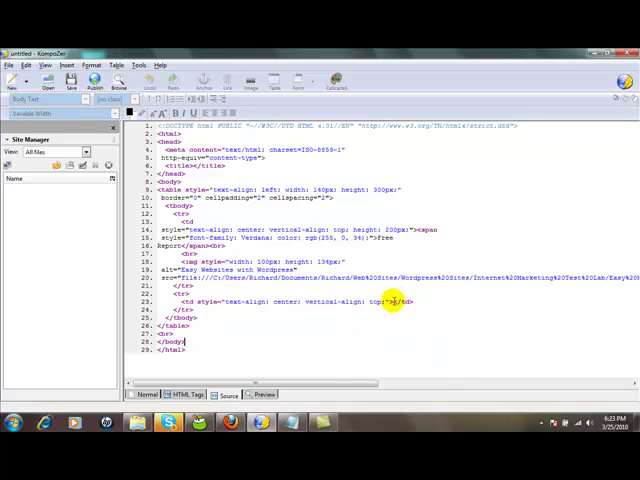
mouse_move(408, 356)
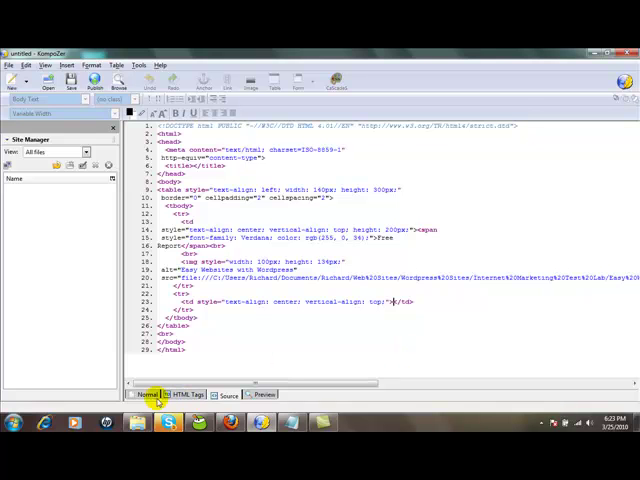
Step: Enter the placeholder AUTORESPONDER CODE HERE inside the bottom cell's markup
left_click(148, 392)
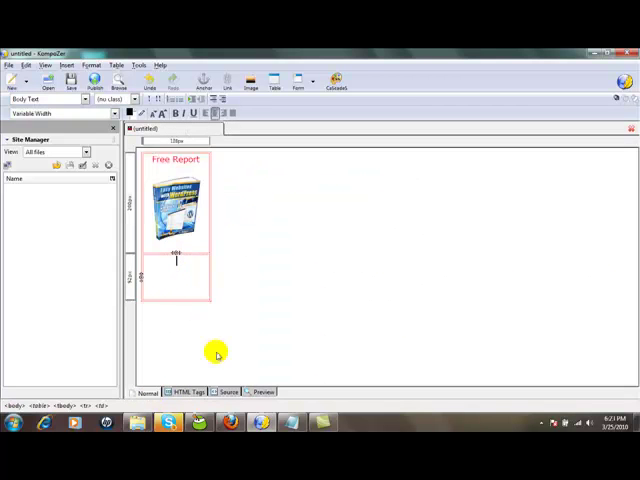
left_click(228, 392)
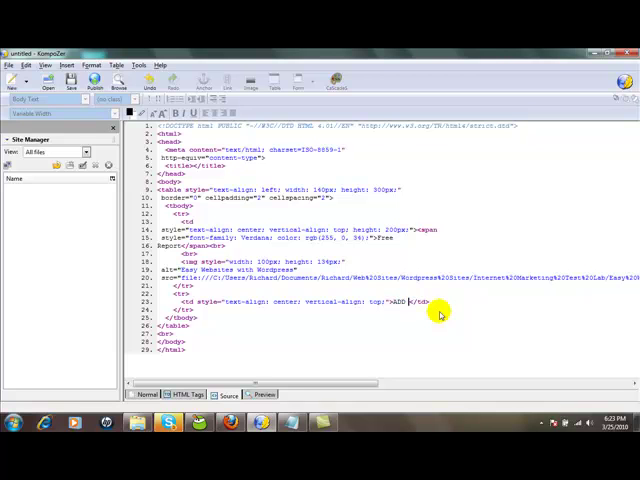
type("AUTO")
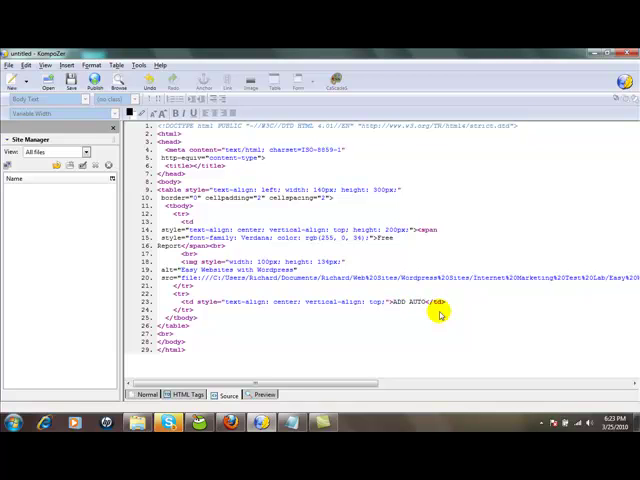
type("RESPONDER CODE HERE")
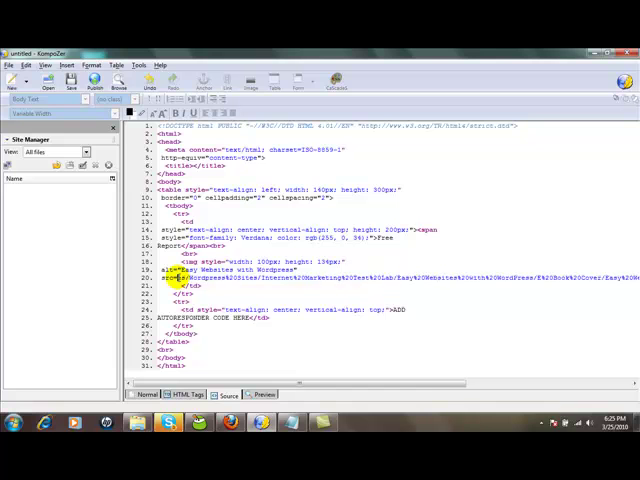
scroll("right", 3)
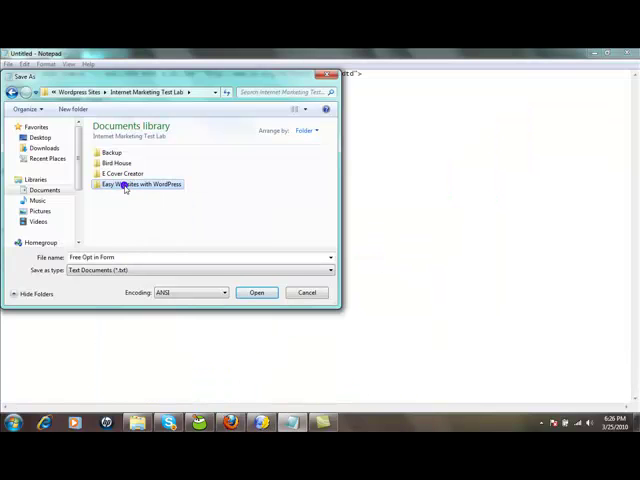
Step: Save the table's HTML in Notepad as 'Free Opt-in Form'
left_click(256, 292)
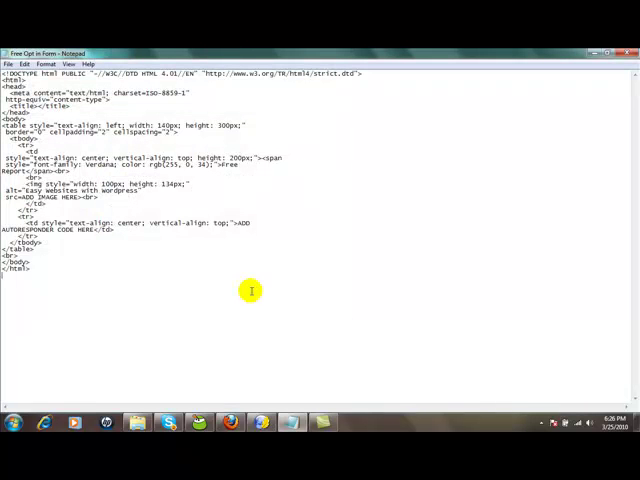
mouse_move(252, 272)
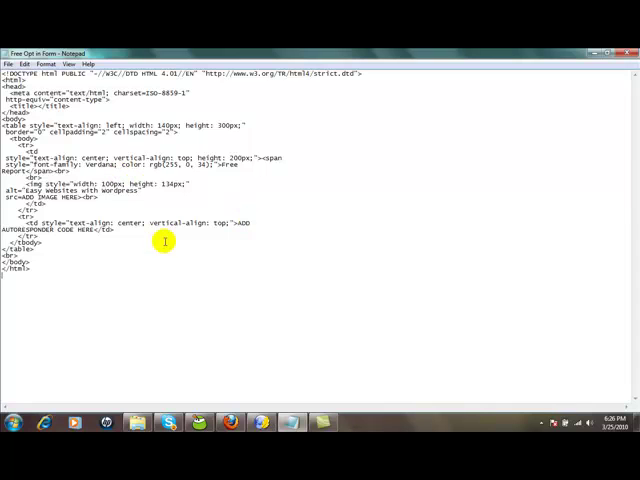
mouse_move(162, 302)
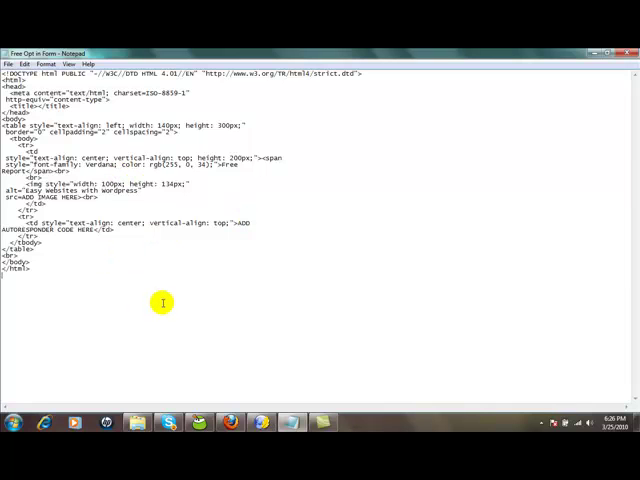